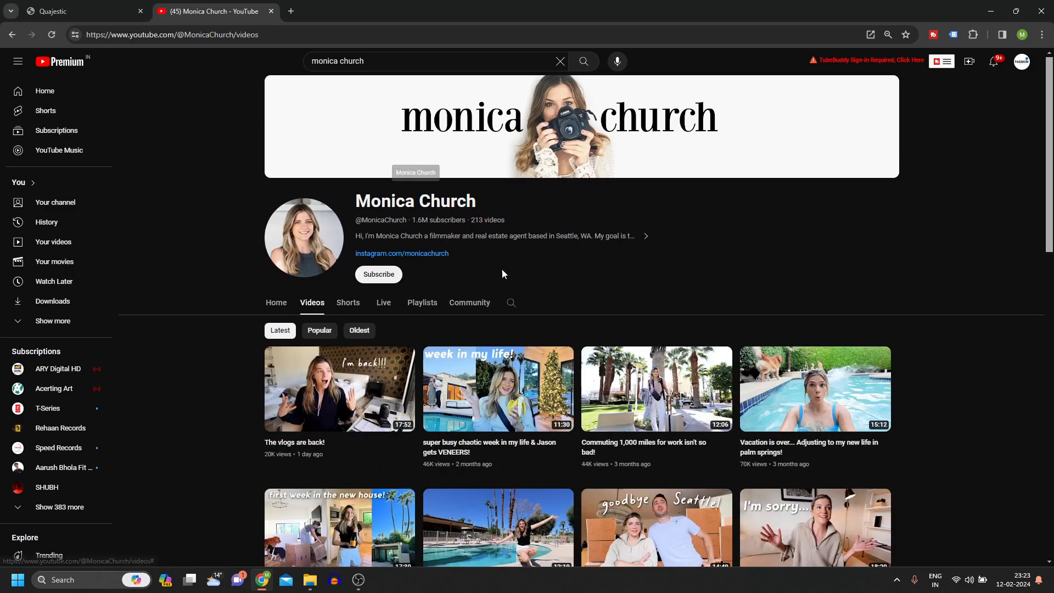
{"action": "mouse_move", "coordinate": [1034, 253]}
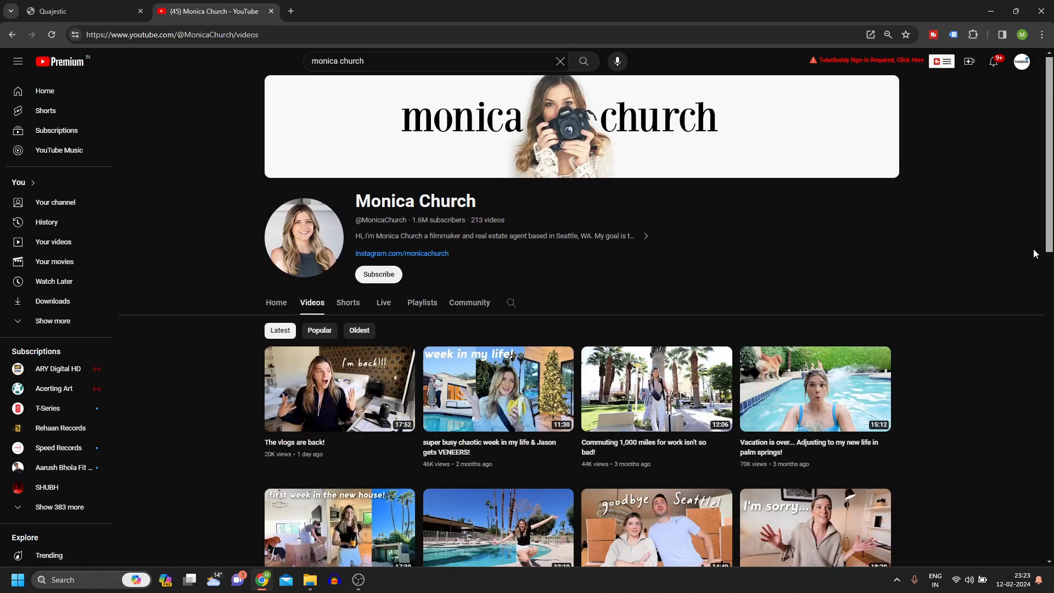
- Browse the Monica Church channel page and view, then close, its full about details
{"action": "scroll", "scroll_direction": "down", "scroll_amount": 3}
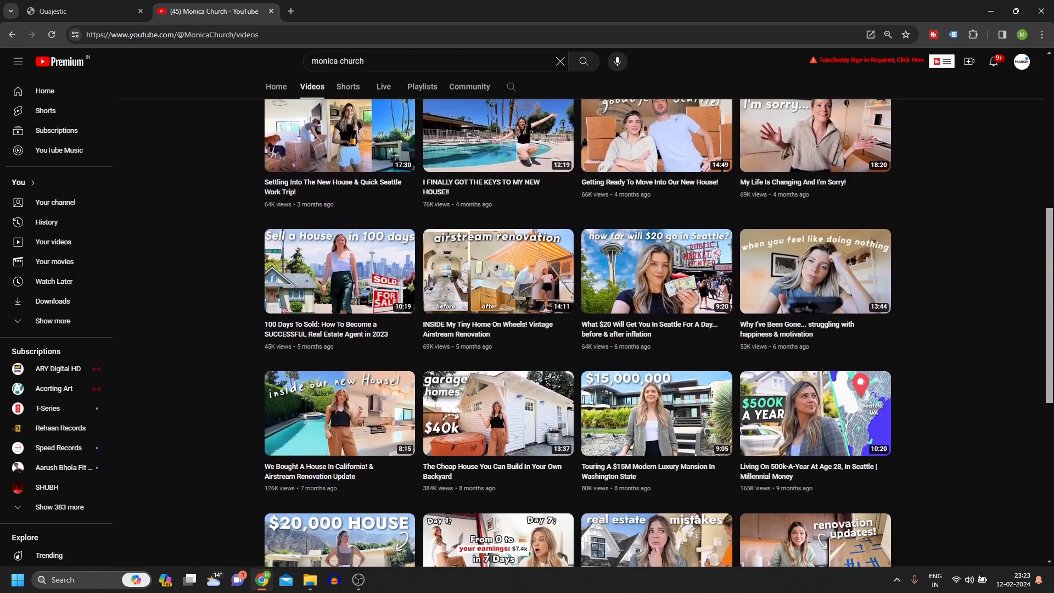
{"action": "scroll", "scroll_direction": "up", "scroll_amount": 3}
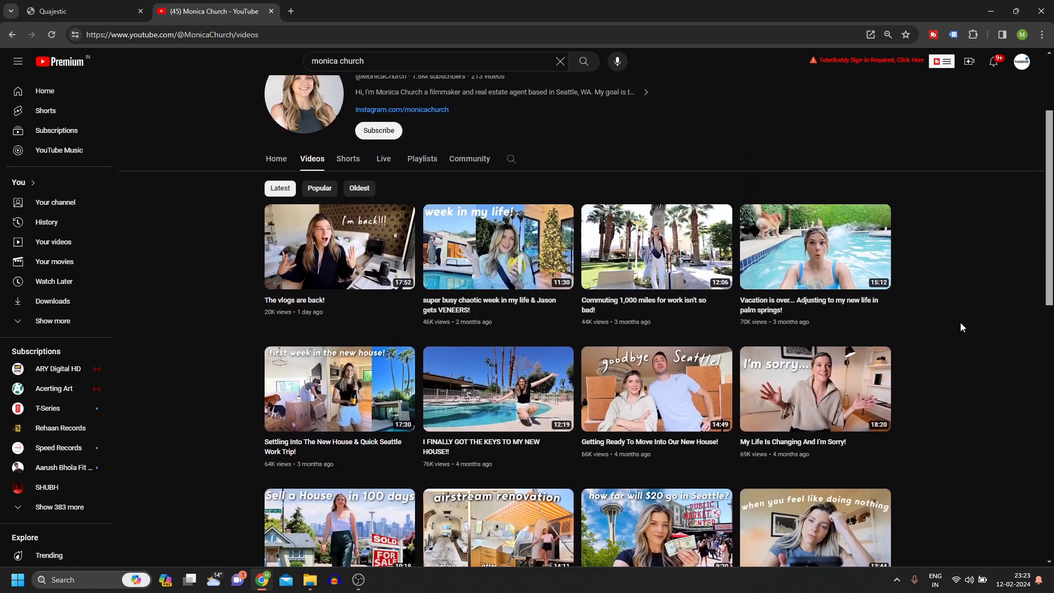
{"action": "scroll", "scroll_direction": "up", "scroll_amount": 3}
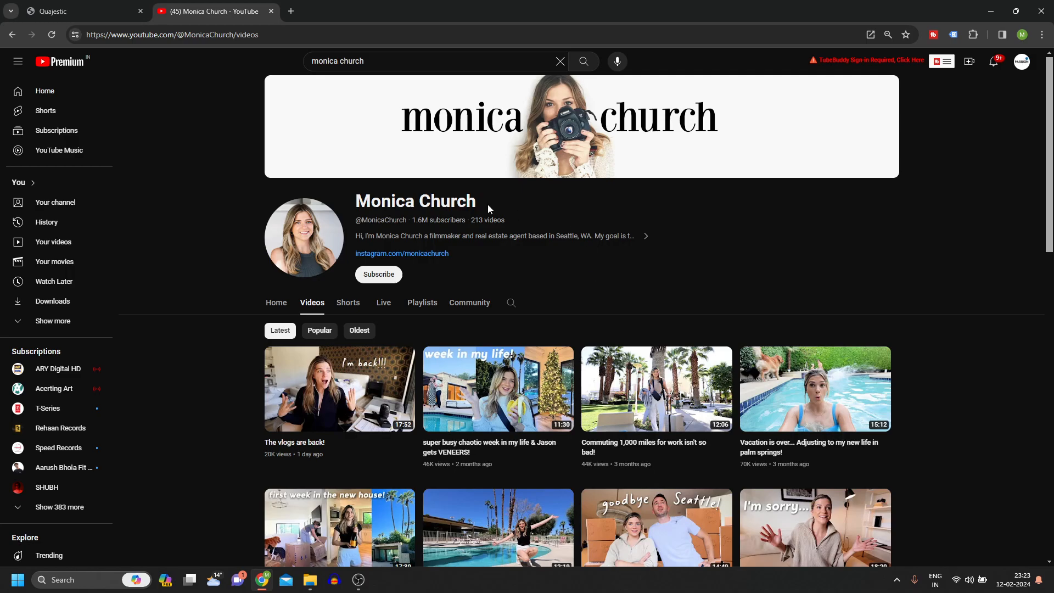
{"action": "scroll", "scroll_direction": "down", "scroll_amount": 3}
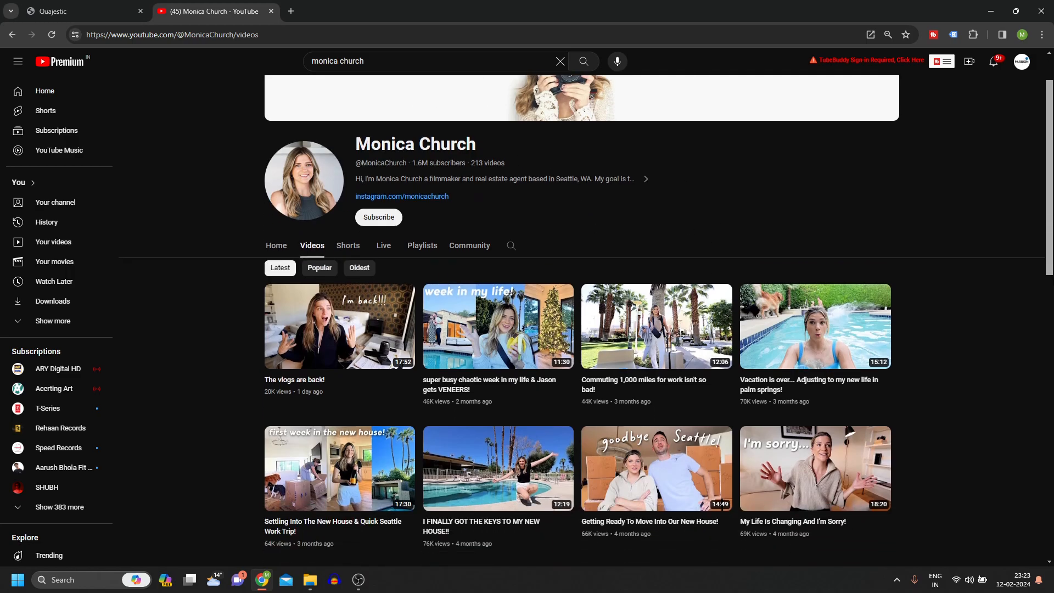
{"action": "scroll", "scroll_direction": "down", "scroll_amount": 3}
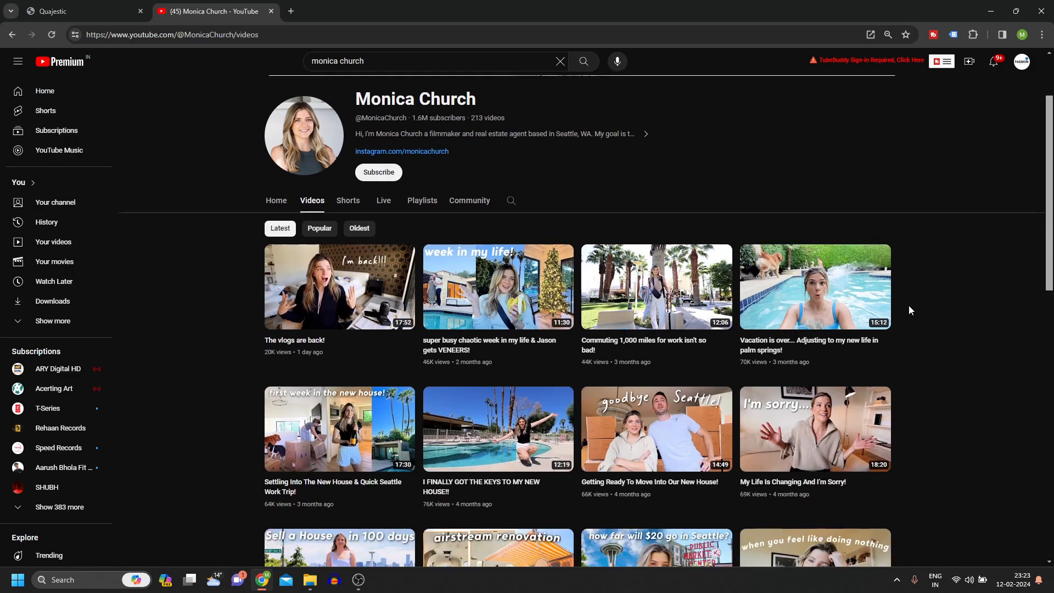
{"action": "mouse_move", "coordinate": [427, 299]}
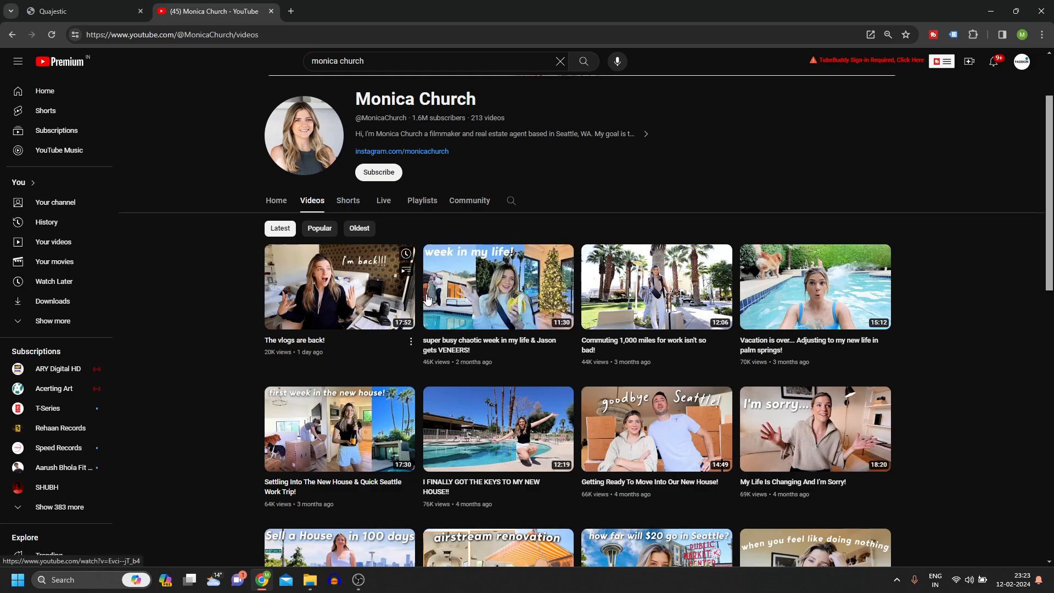
{"action": "scroll", "scroll_direction": "down", "scroll_amount": 3}
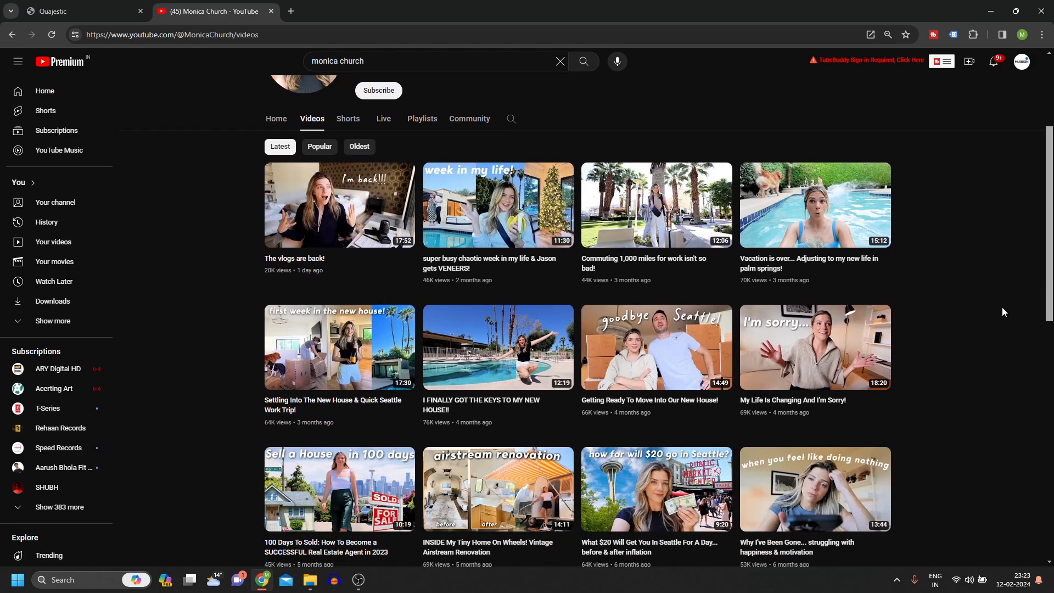
{"action": "scroll", "scroll_direction": "up", "scroll_amount": 3}
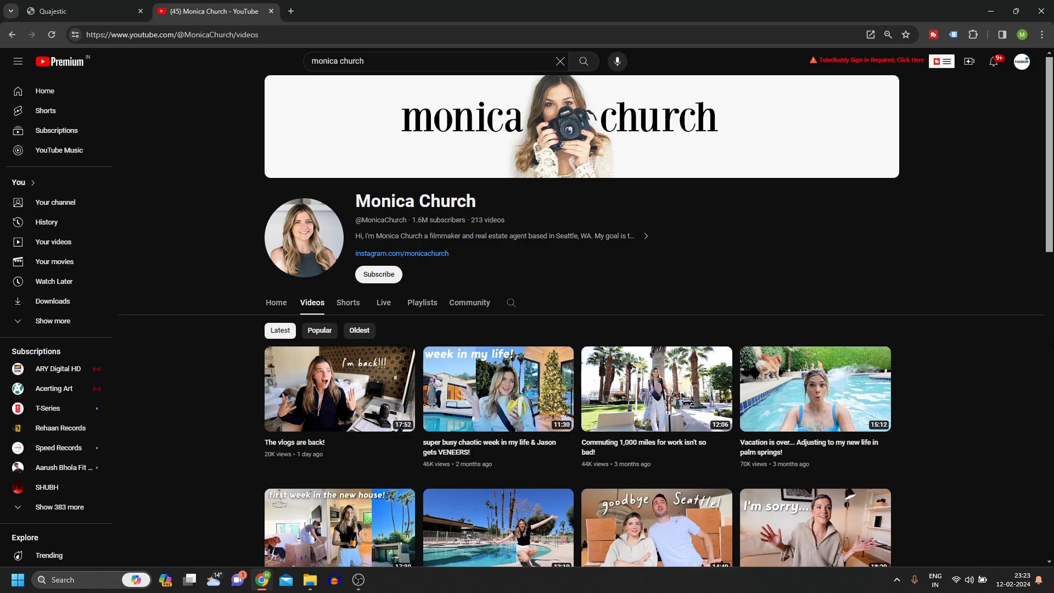
{"action": "left_click", "coordinate": [645, 236]}
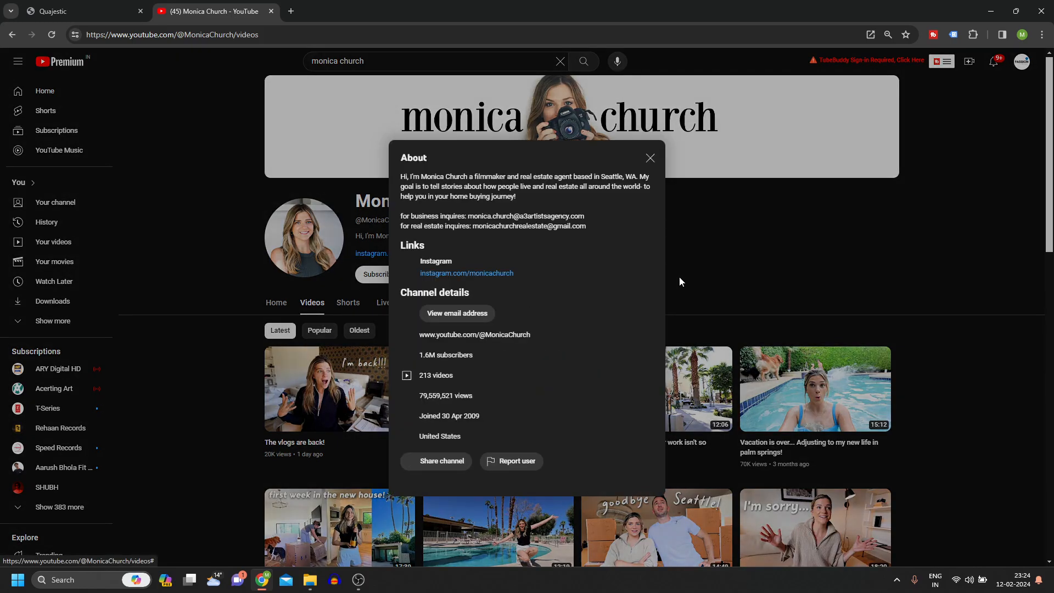
{"action": "left_click", "coordinate": [650, 158]}
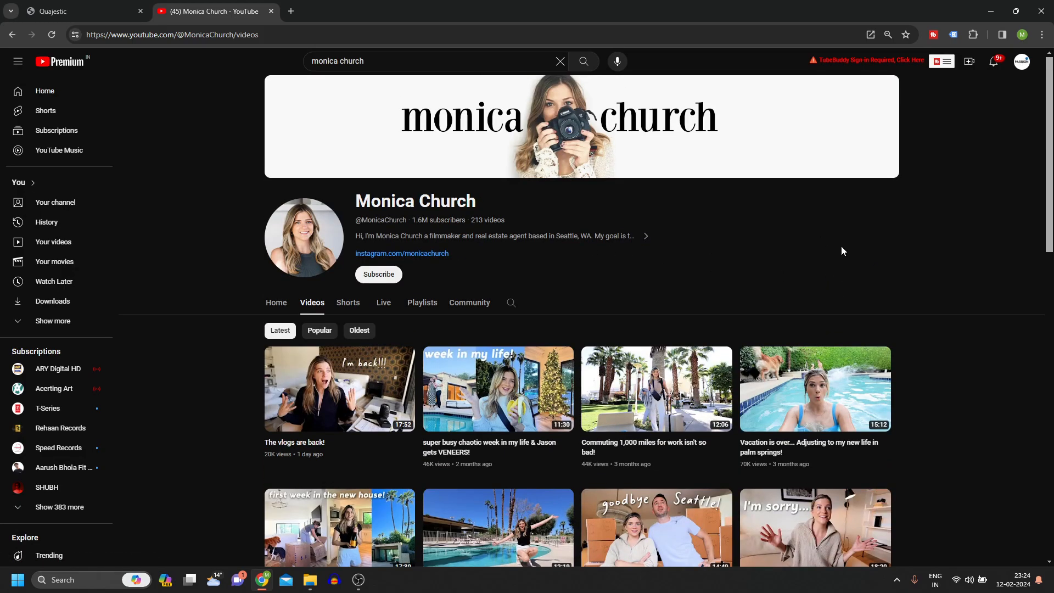
- Move to the Quajestic site and scroll past Our Clients to Our Service Is For
{"action": "left_click", "coordinate": [81, 11]}
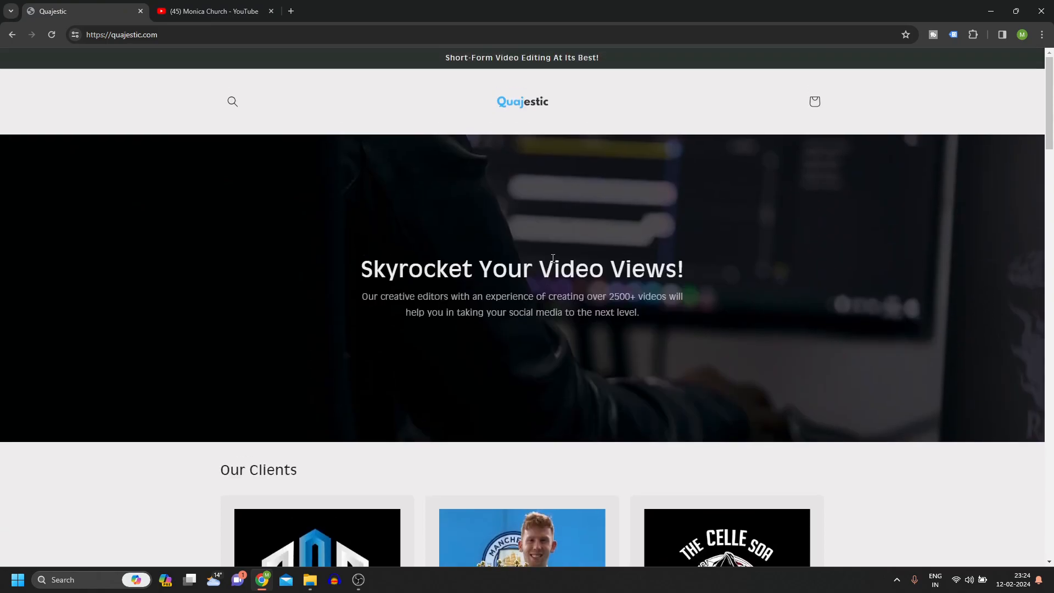
{"action": "scroll", "scroll_direction": "down", "scroll_amount": 3}
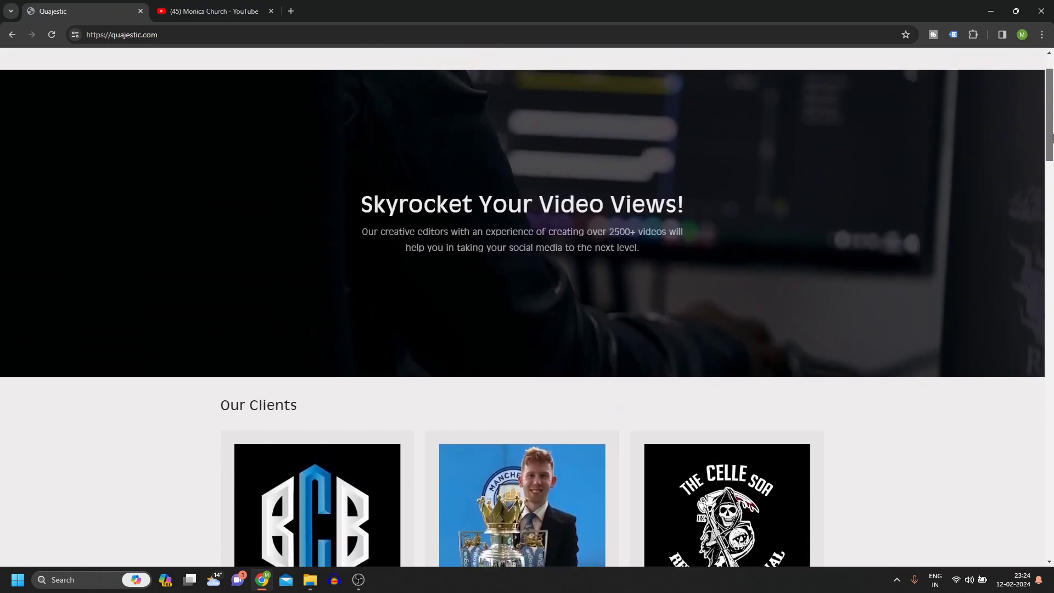
{"action": "scroll", "scroll_direction": "up", "scroll_amount": 3}
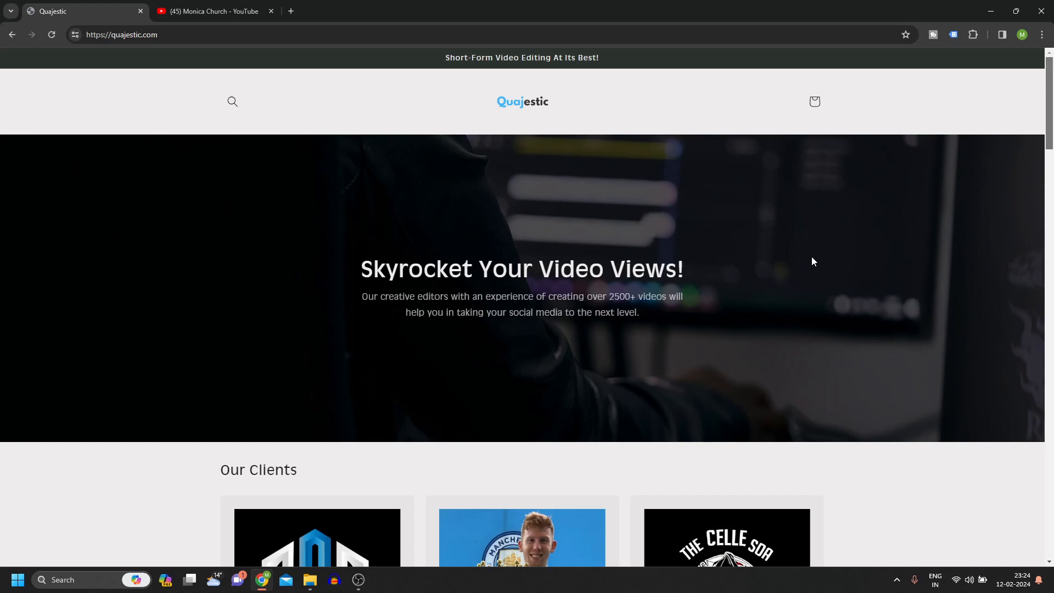
{"action": "mouse_move", "coordinate": [455, 173]}
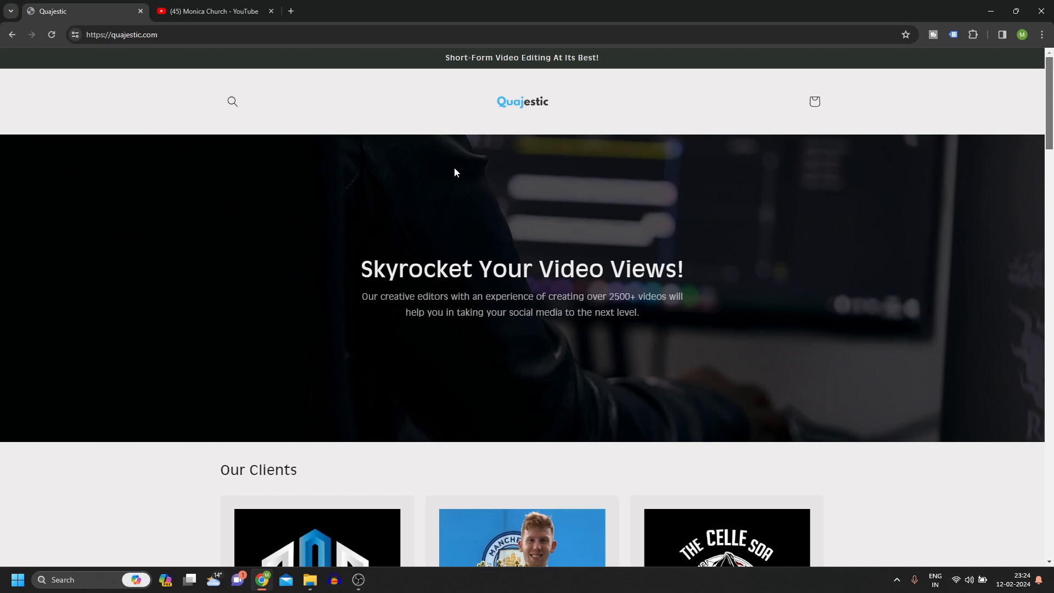
{"action": "mouse_move", "coordinate": [461, 180]}
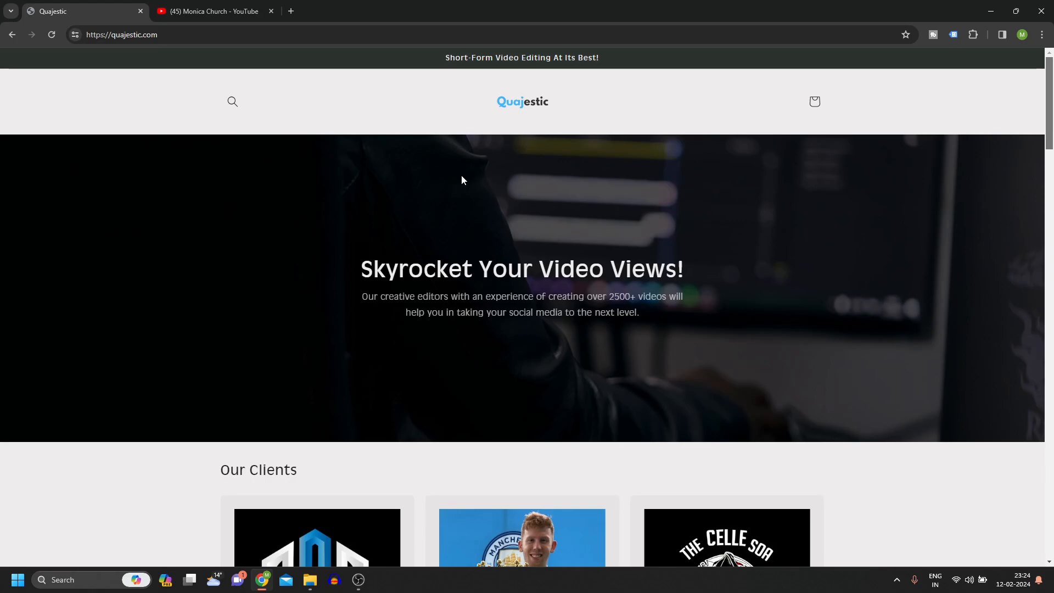
{"action": "scroll", "scroll_direction": "down", "scroll_amount": 3}
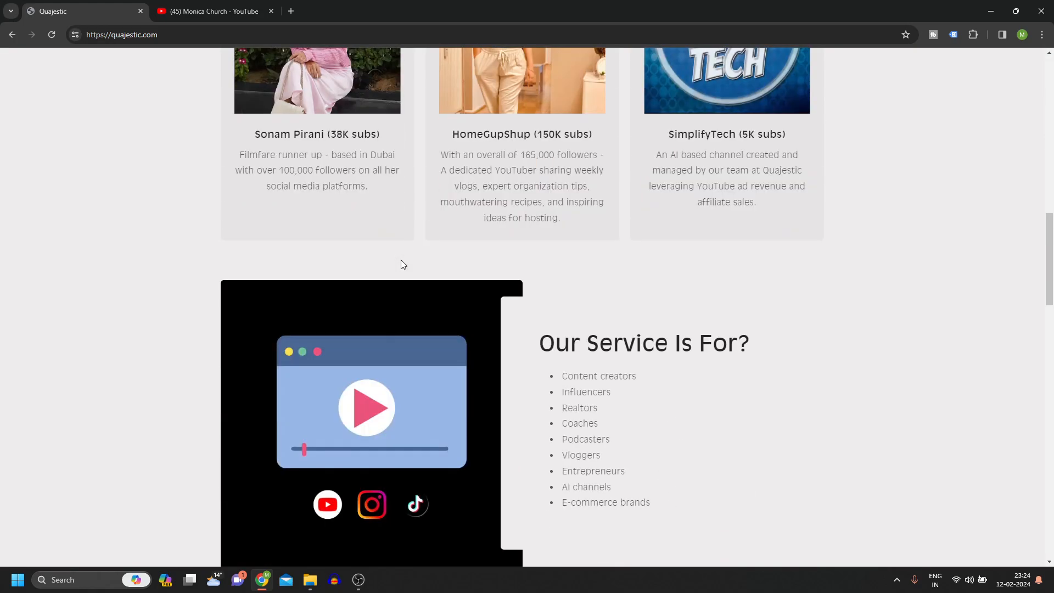
{"action": "scroll", "scroll_direction": "down", "scroll_amount": 3}
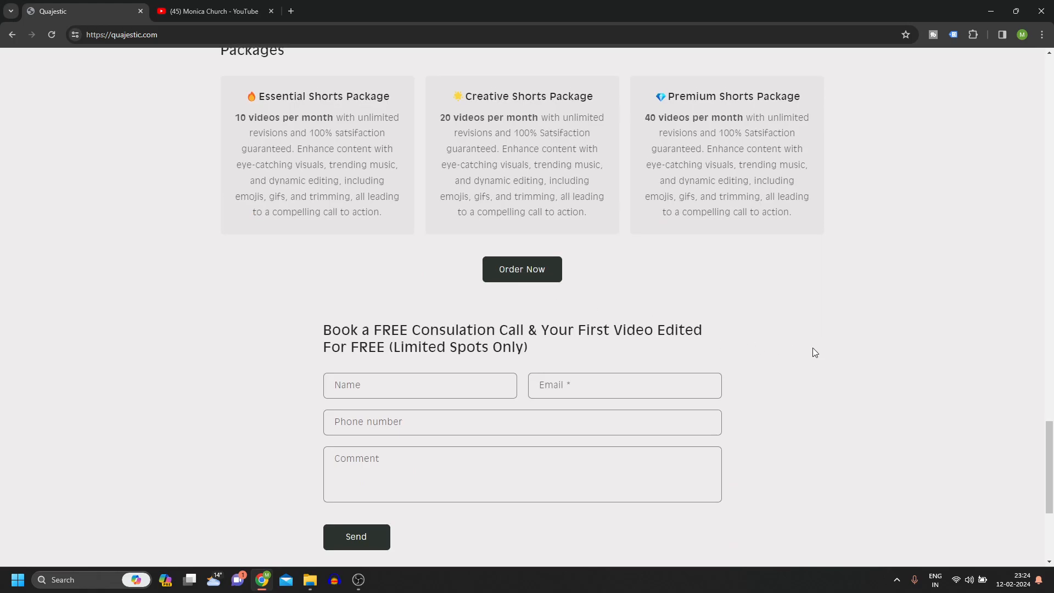
{"action": "scroll", "scroll_direction": "up", "scroll_amount": 3}
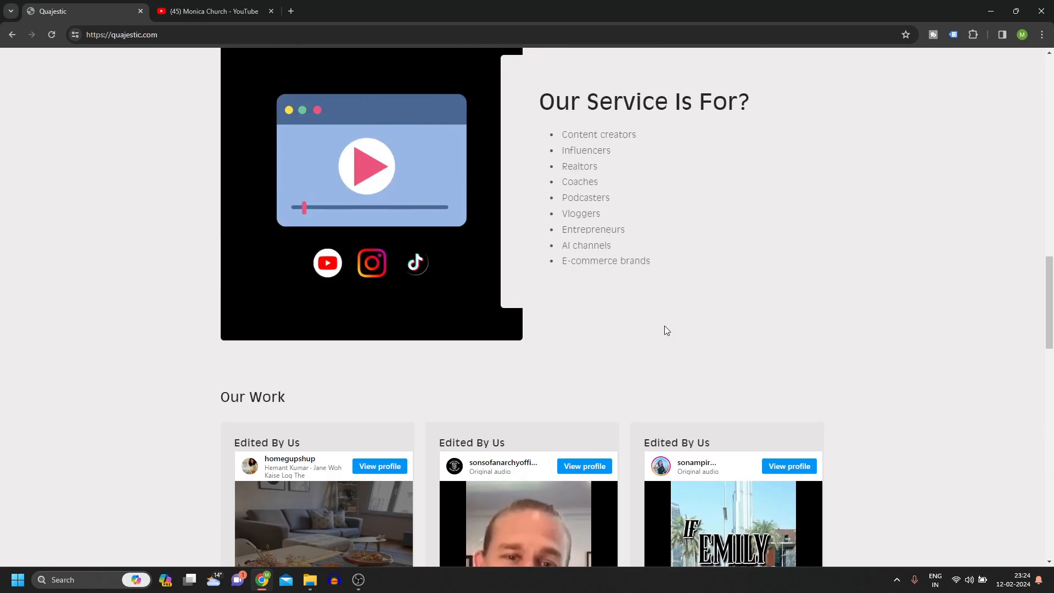
- Reload Quajestic via its logo and scroll to the three shorts packages and consultation form
{"action": "left_click", "coordinate": [51, 34]}
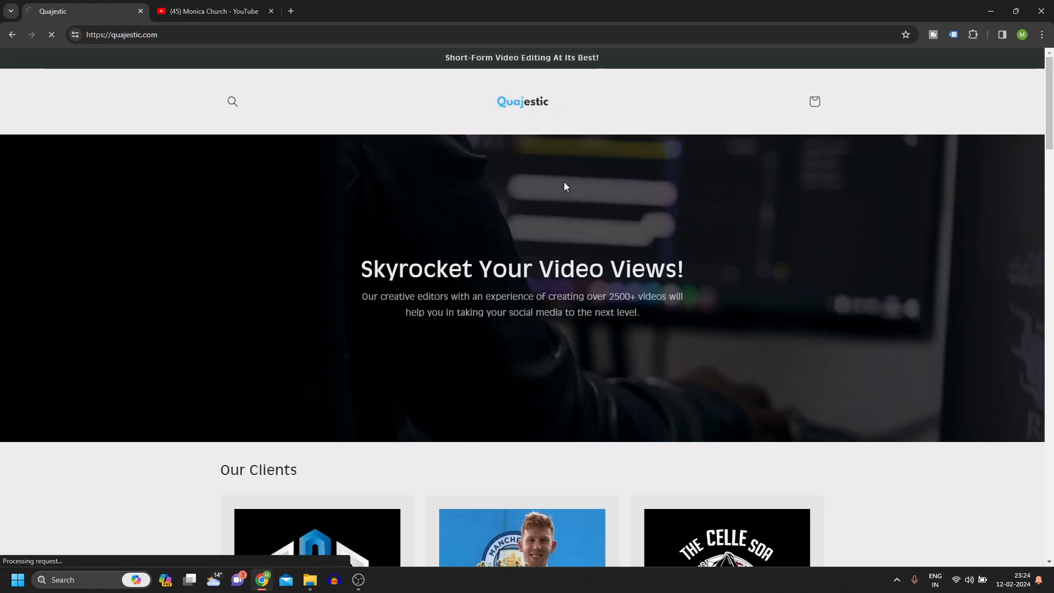
{"action": "scroll", "scroll_direction": "down", "scroll_amount": 3}
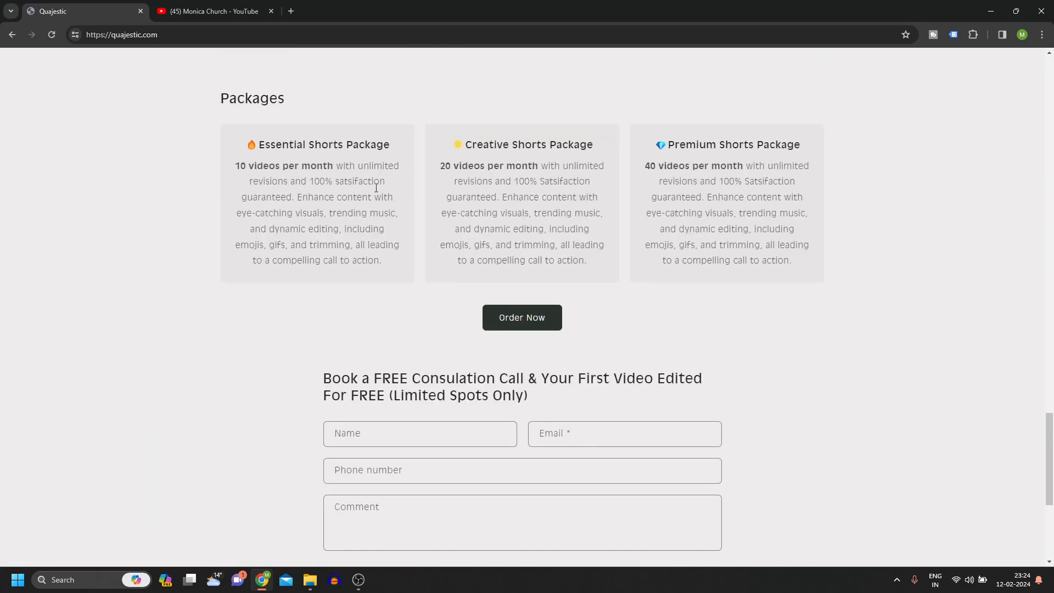
{"action": "mouse_move", "coordinate": [366, 240]}
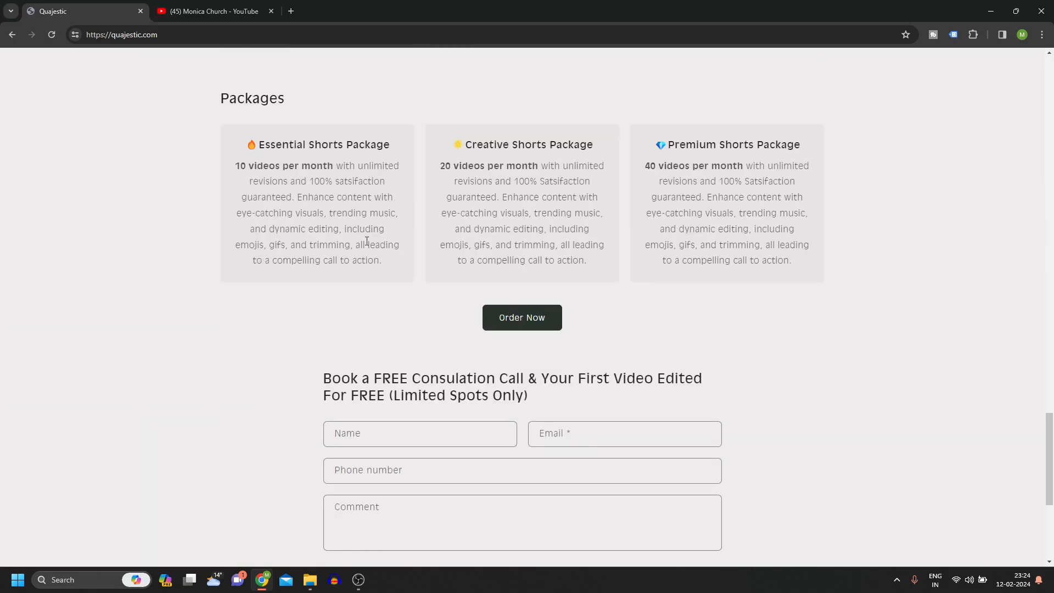
{"action": "mouse_move", "coordinate": [789, 321]}
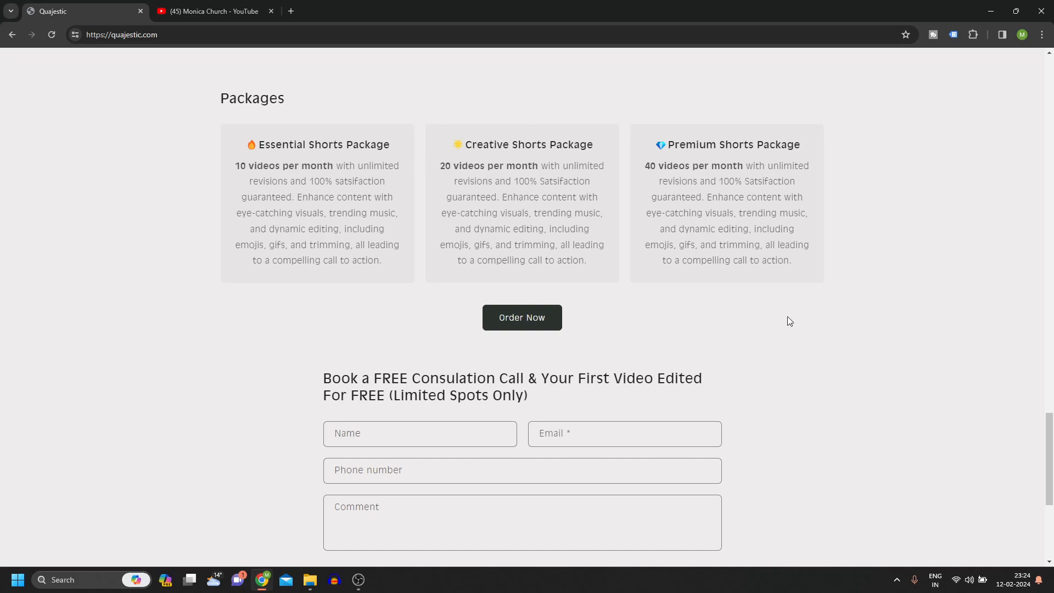
{"action": "mouse_move", "coordinate": [782, 319]}
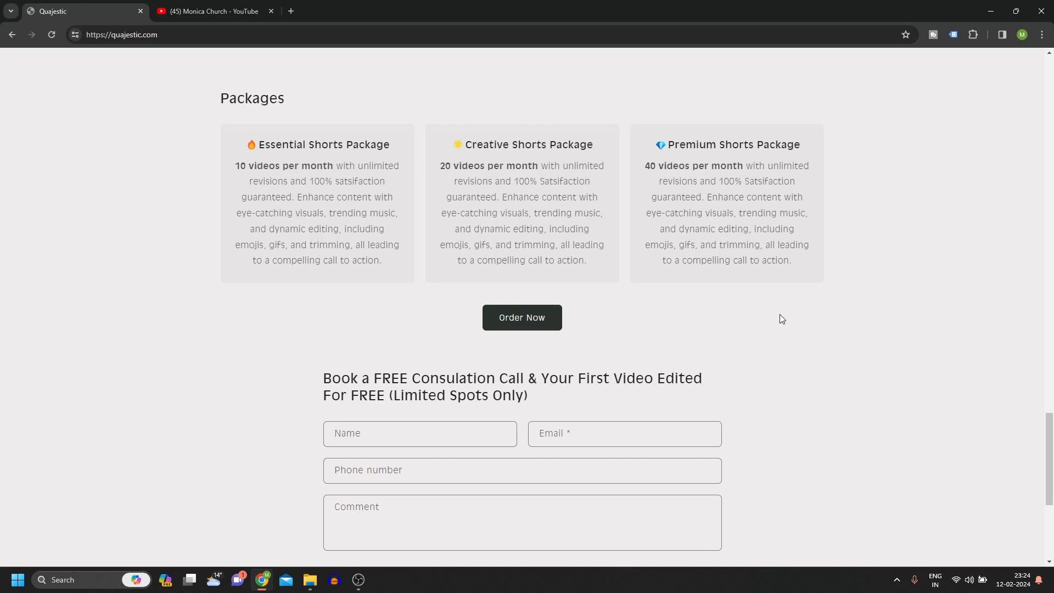
{"action": "scroll", "scroll_direction": "down", "scroll_amount": 3}
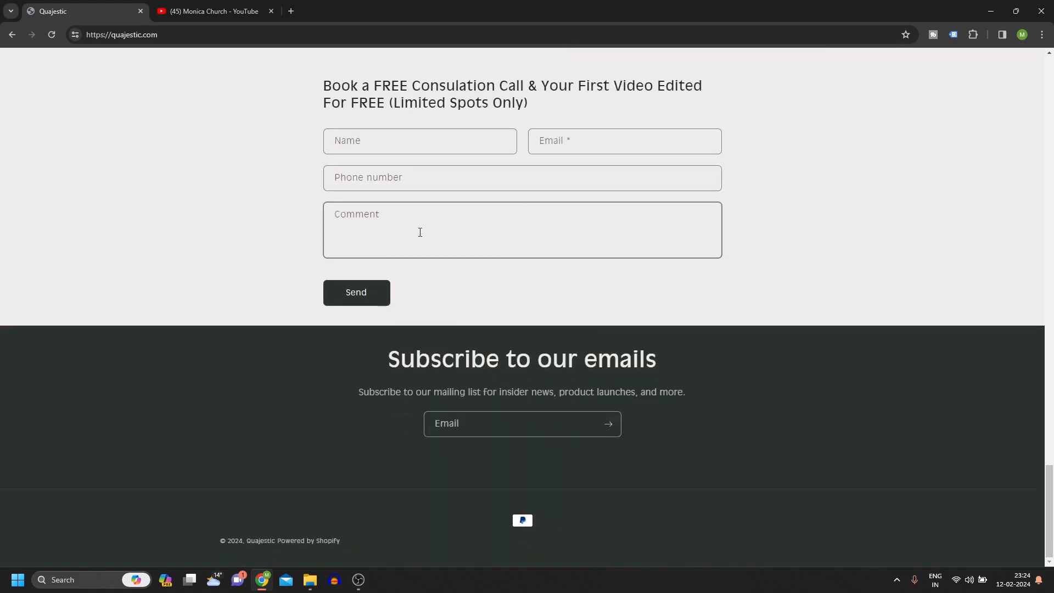
{"action": "mouse_move", "coordinate": [587, 295]}
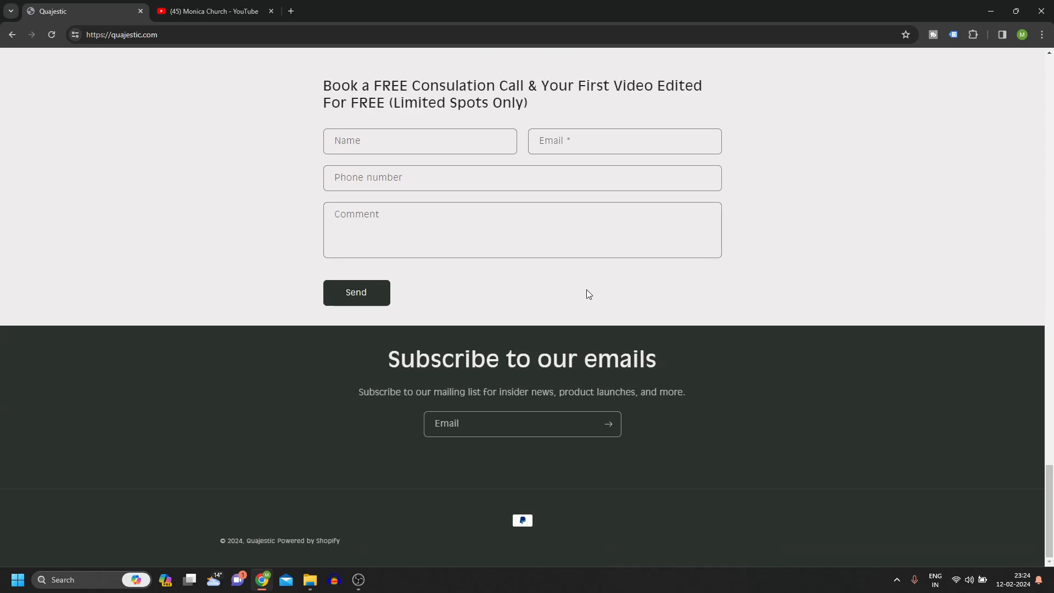